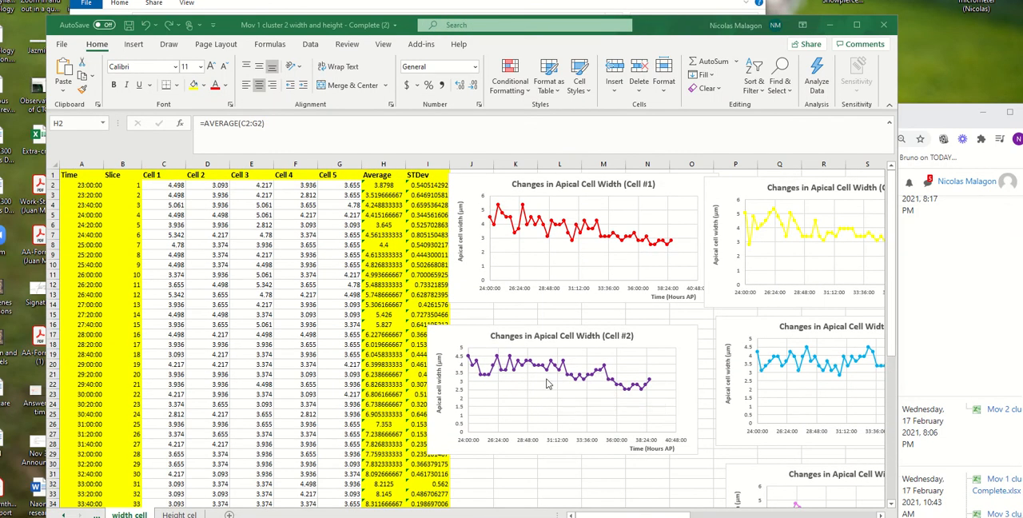
mouse_move(548, 383)
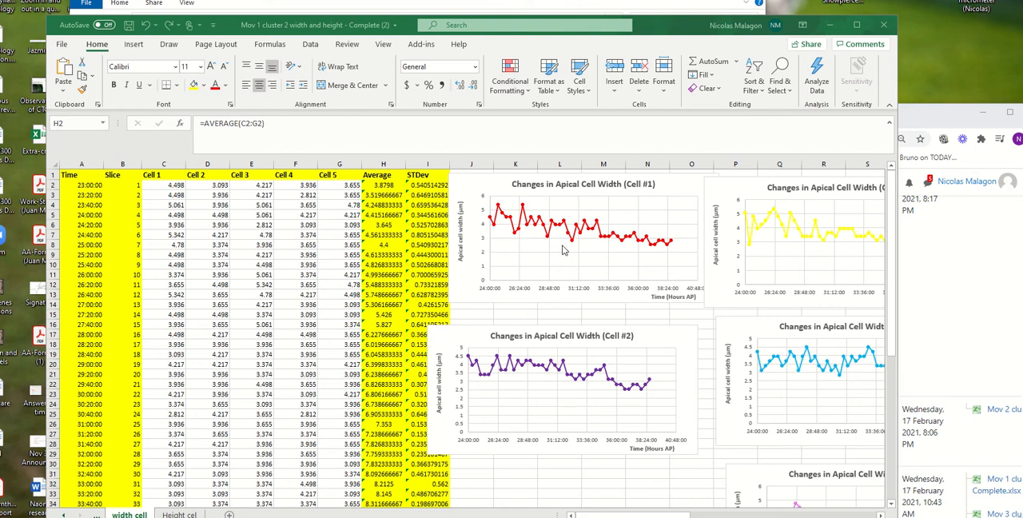
mouse_move(508, 348)
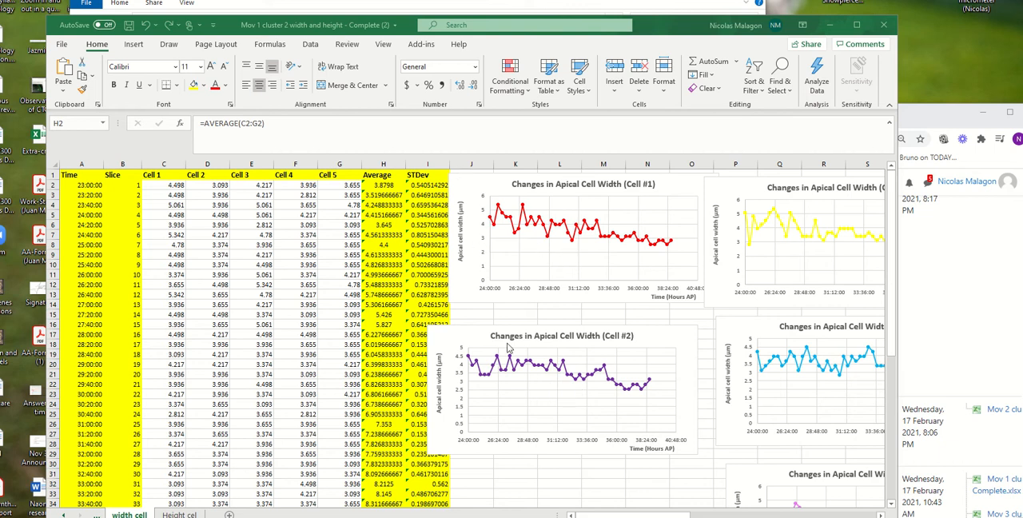
mouse_move(560, 191)
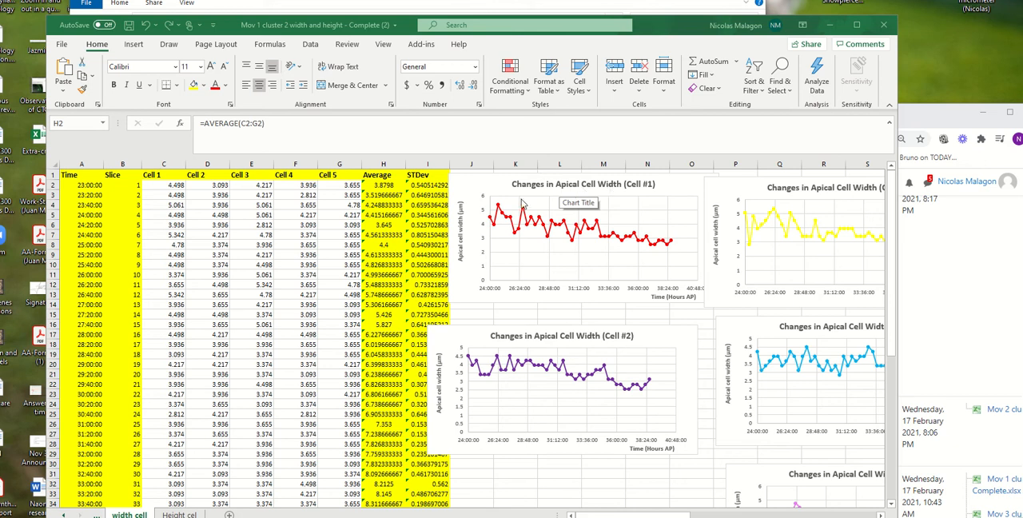
mouse_move(521, 211)
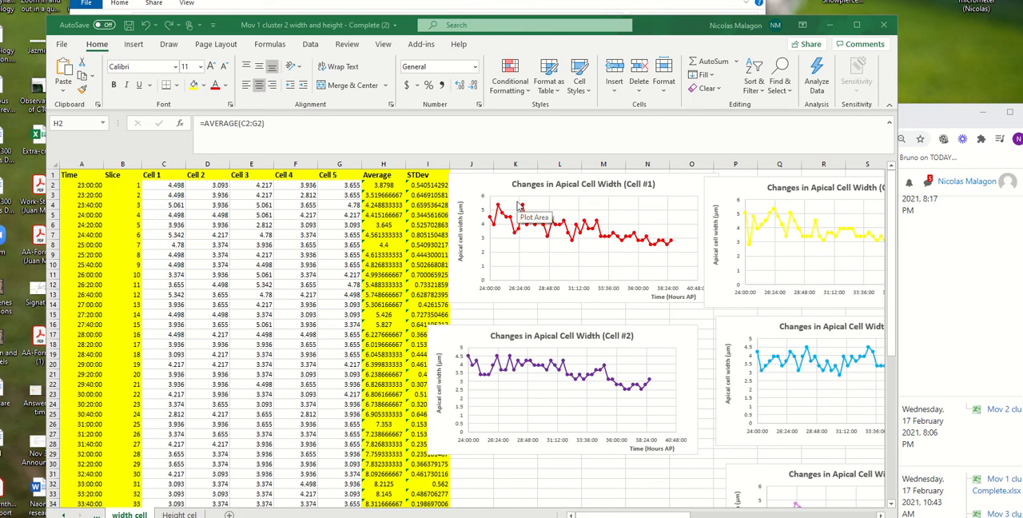
Step: Enter =AVERAGE(B50:G50) in row 50 while reviewing the existing Average formulas
scroll(down, 3)
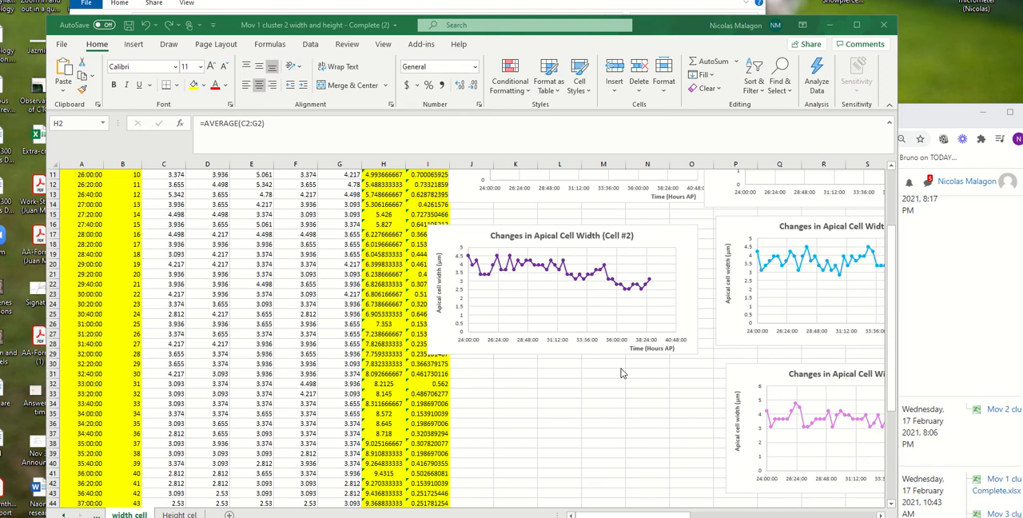
scroll(down, 3)
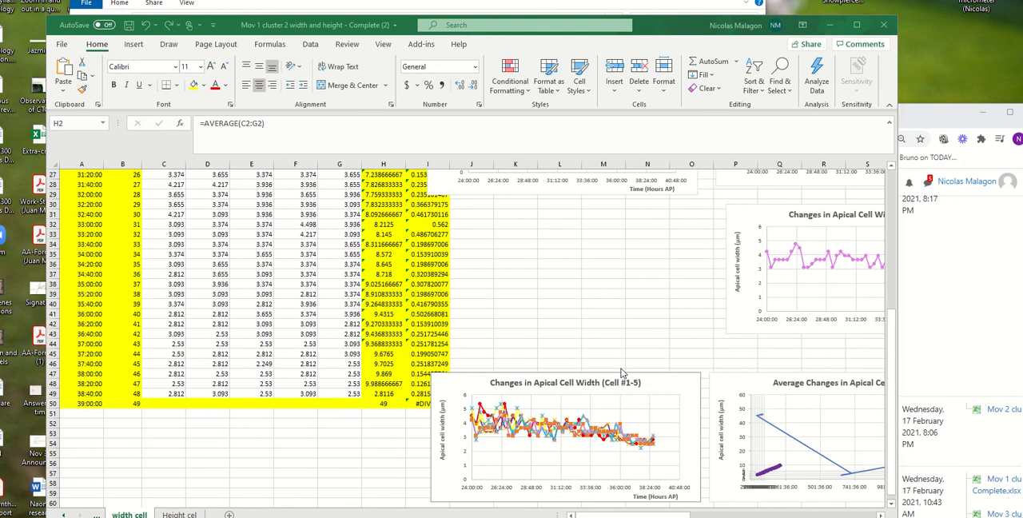
scroll(right, 3)
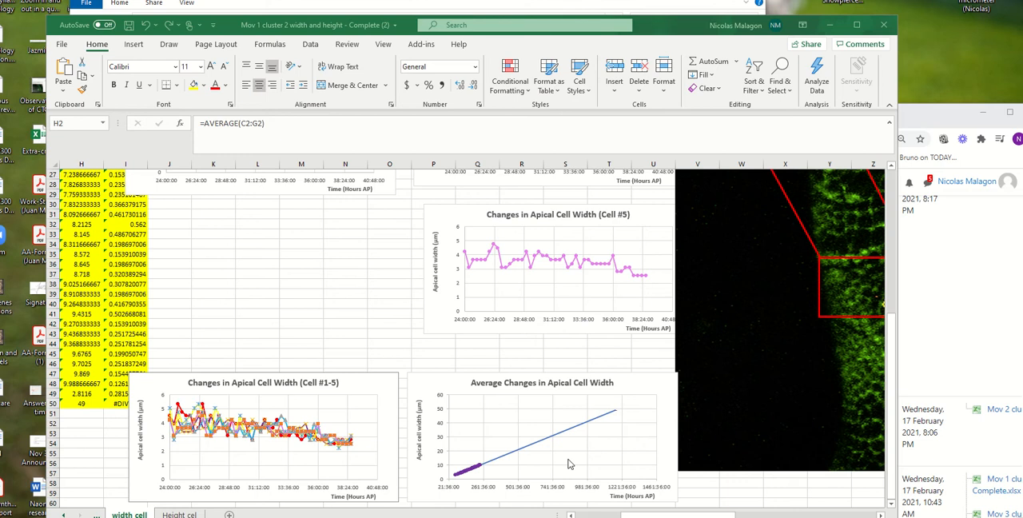
scroll(right, 3)
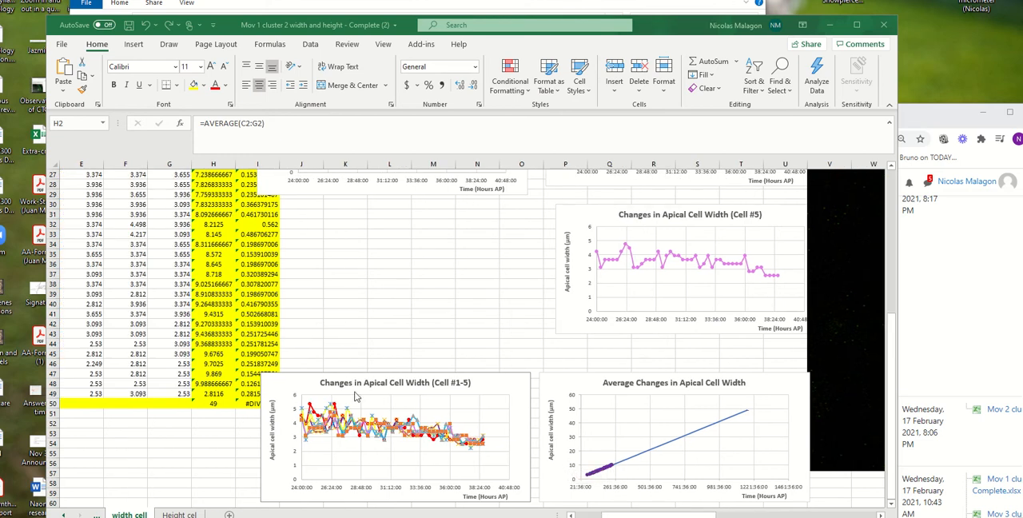
mouse_move(424, 413)
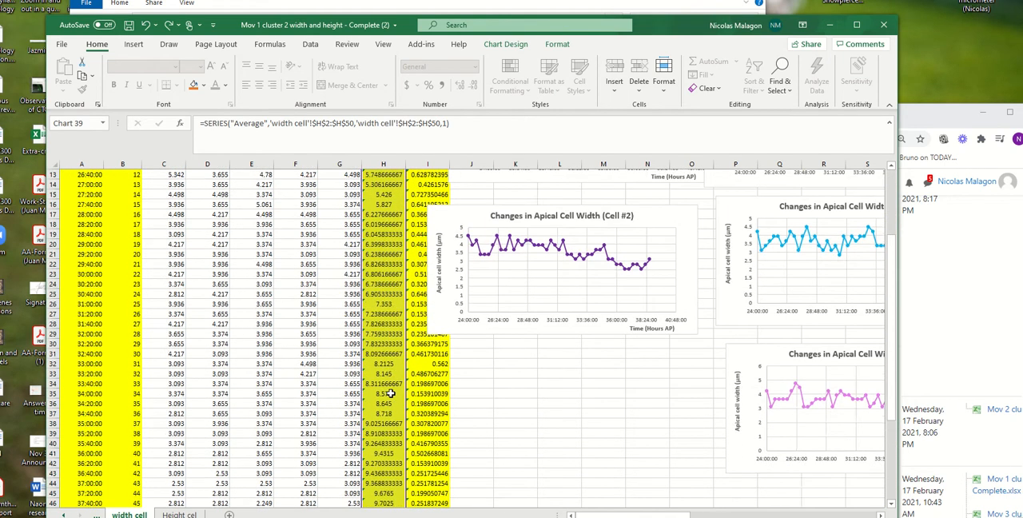
scroll(down, 3)
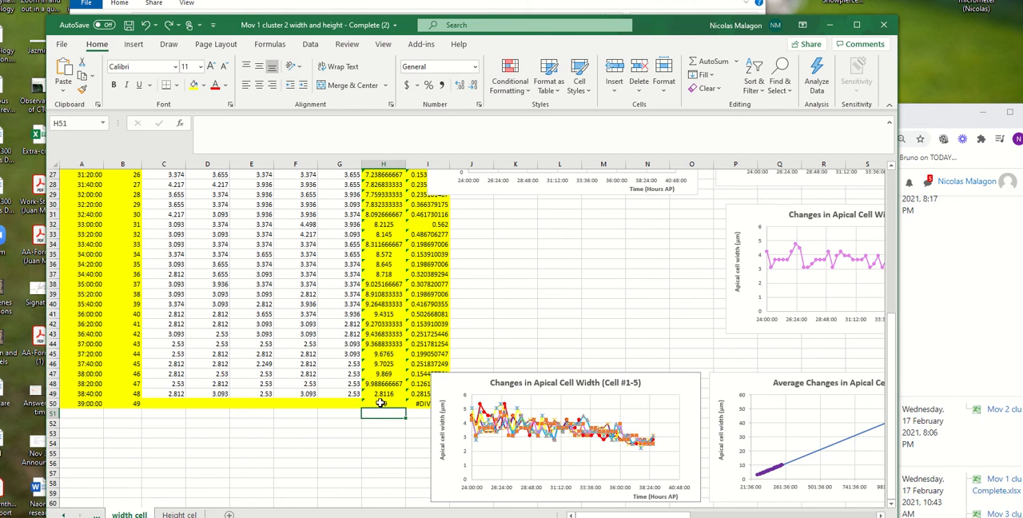
text(=AVERAGE(B50:G50))
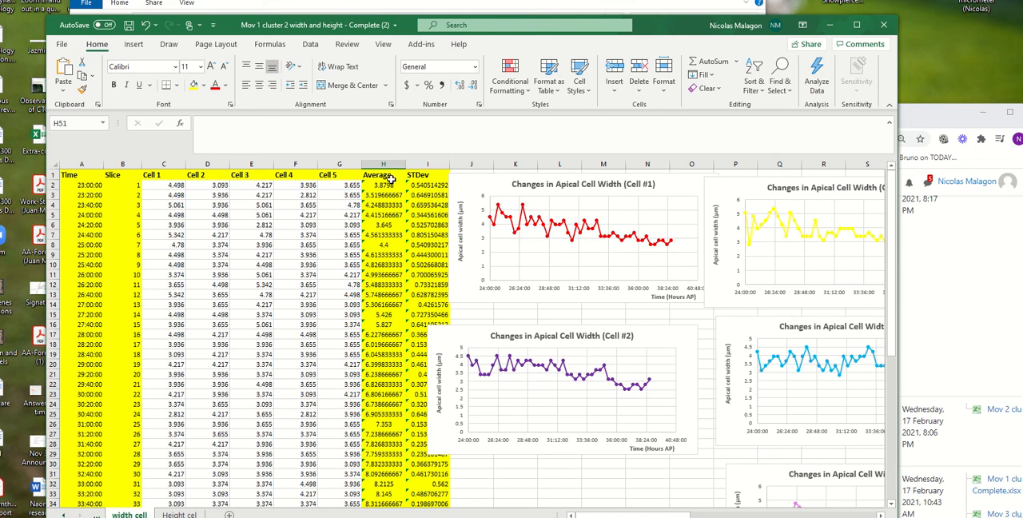
mouse_move(391, 184)
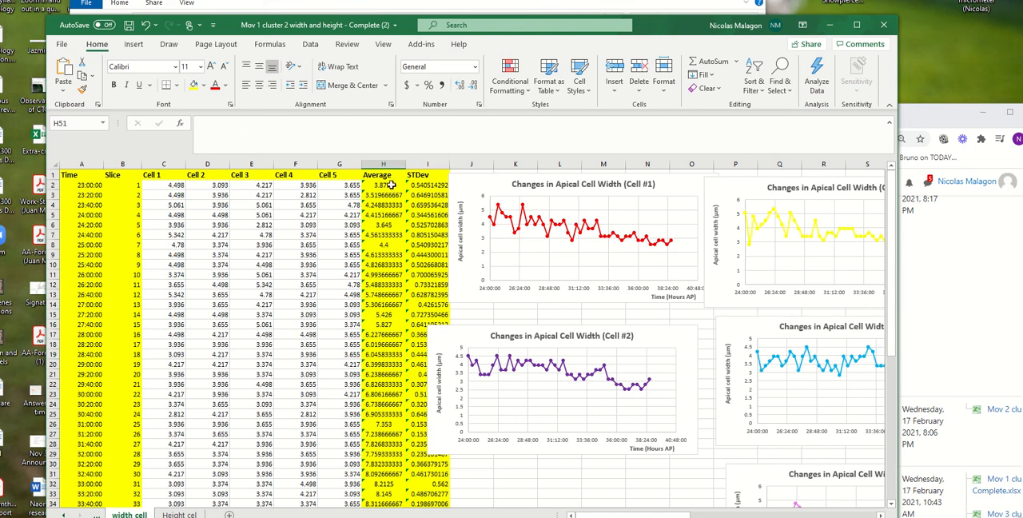
Step: Correct the row-2 Average to span C:G only and check it down the column
double_click(384, 184)
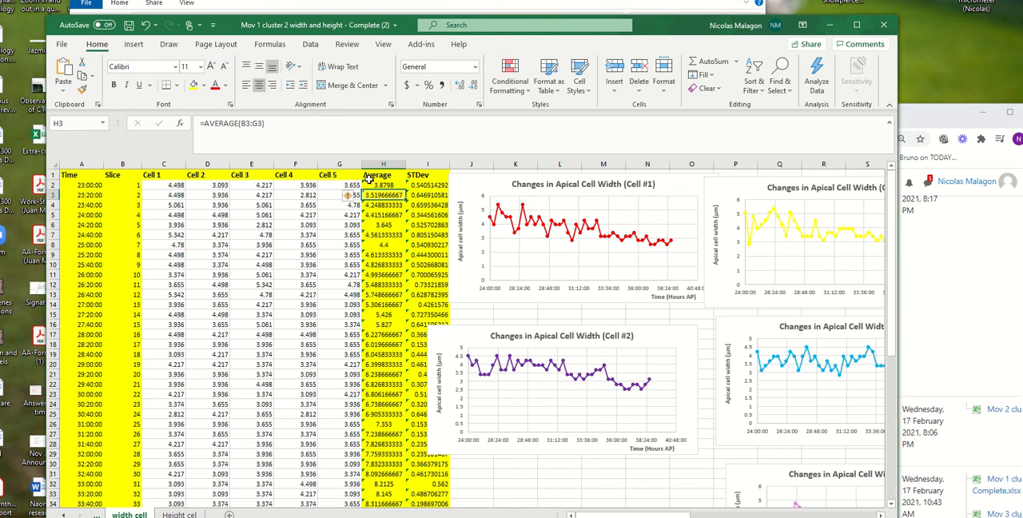
click(384, 184)
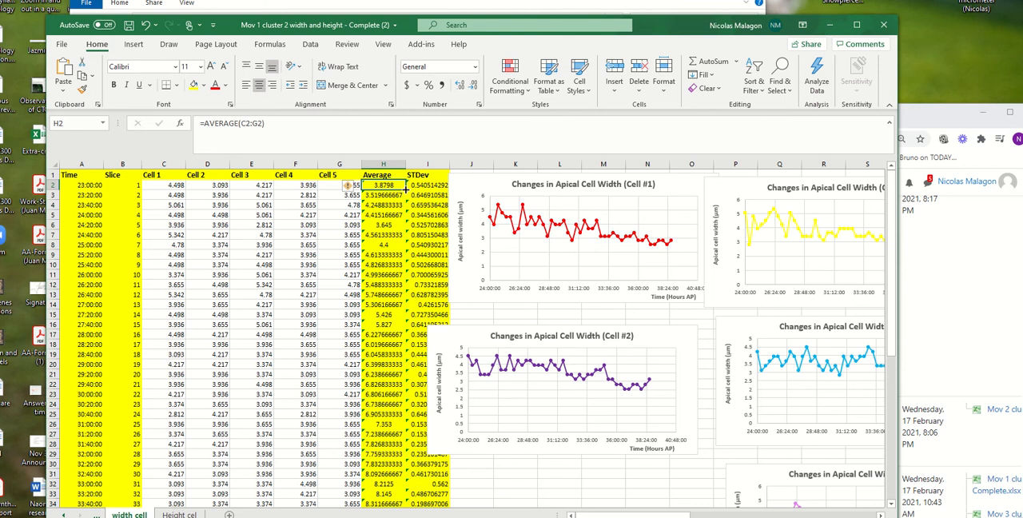
scroll(down, 3)
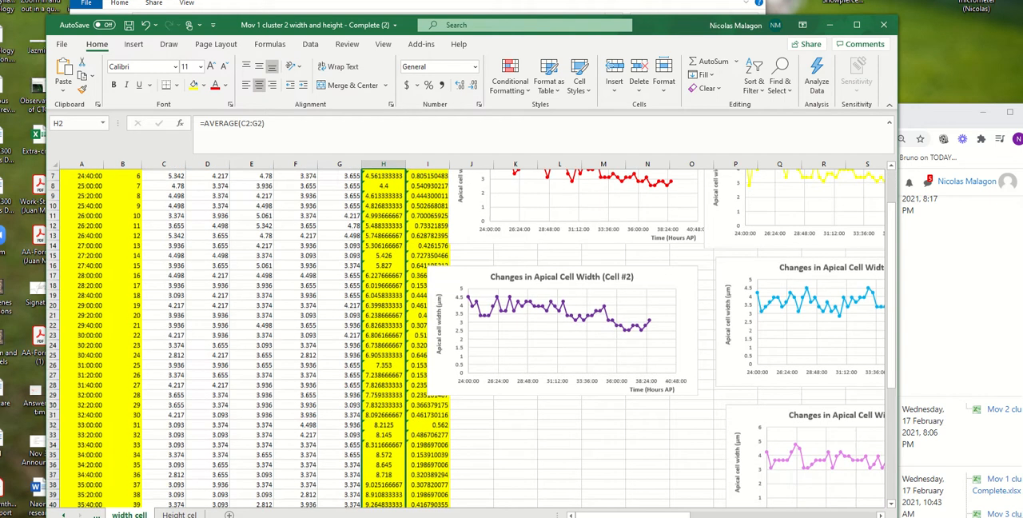
scroll(down, 3)
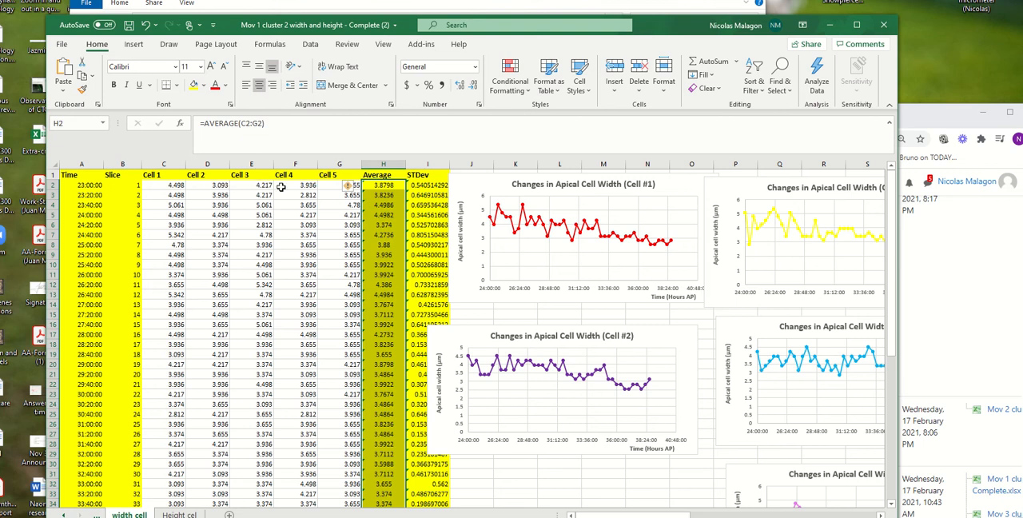
mouse_move(336, 189)
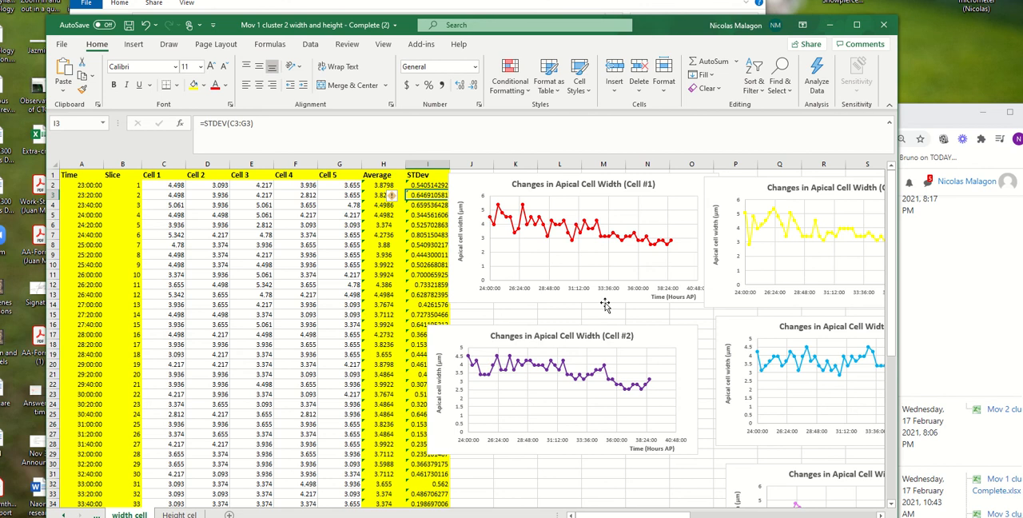
Step: Select the Average Changes in Apical Cell Width chart showing points with error bars
scroll(down, 3)
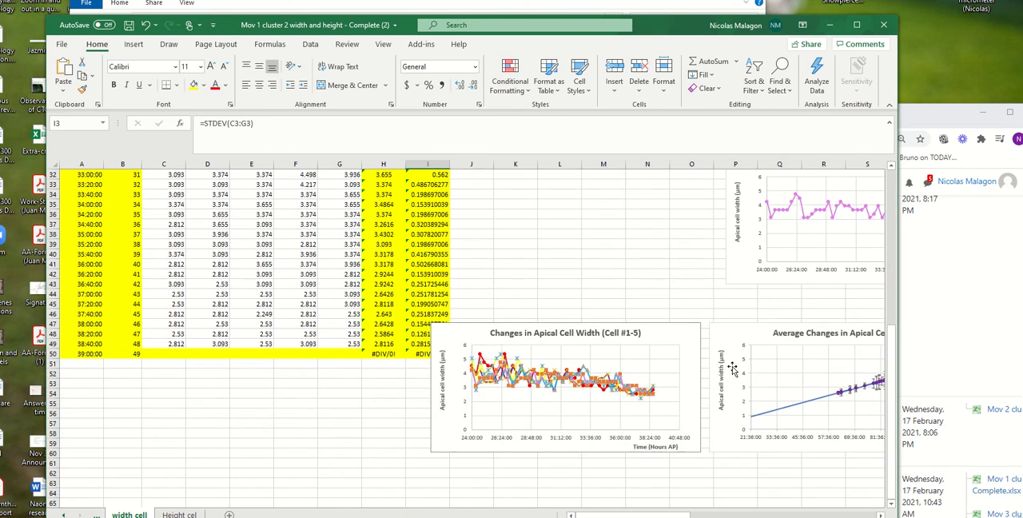
scroll(right, 3)
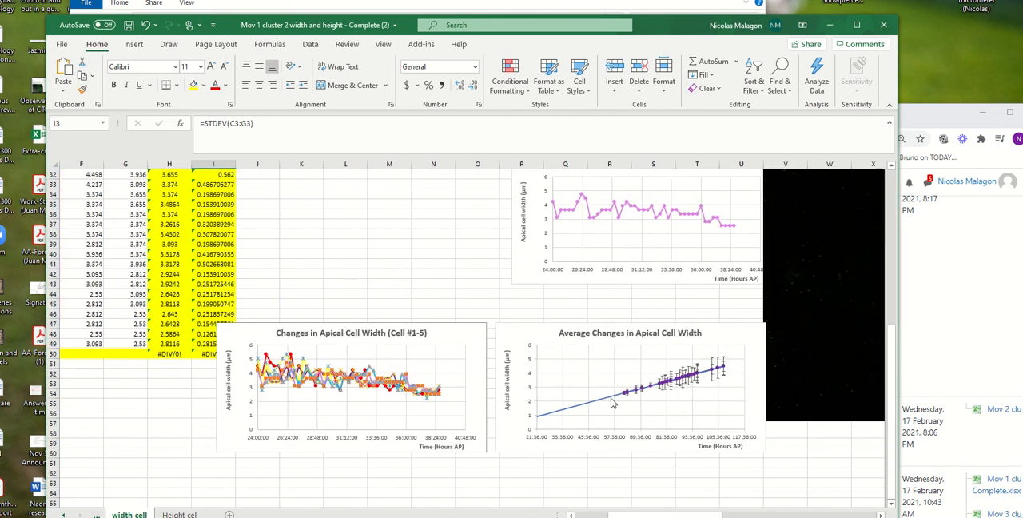
click(630, 387)
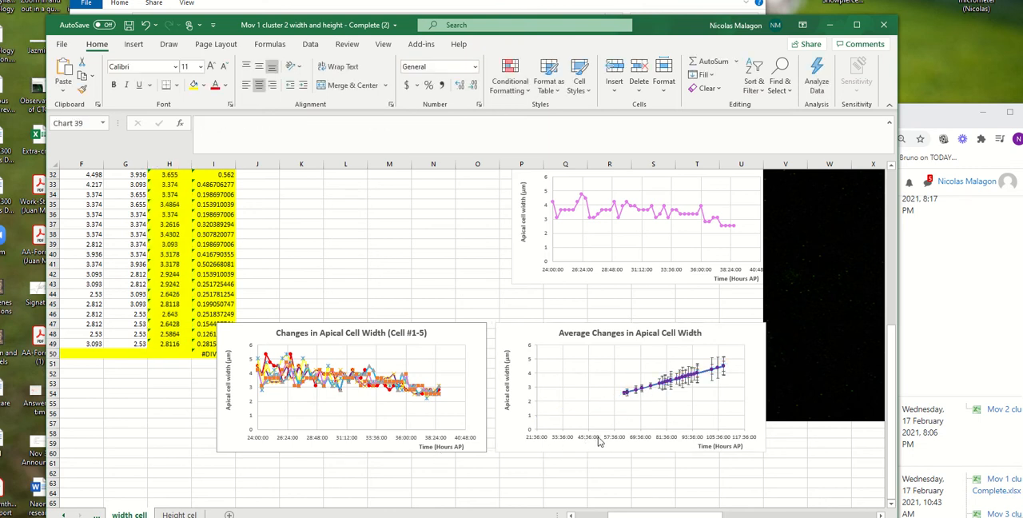
click(648, 368)
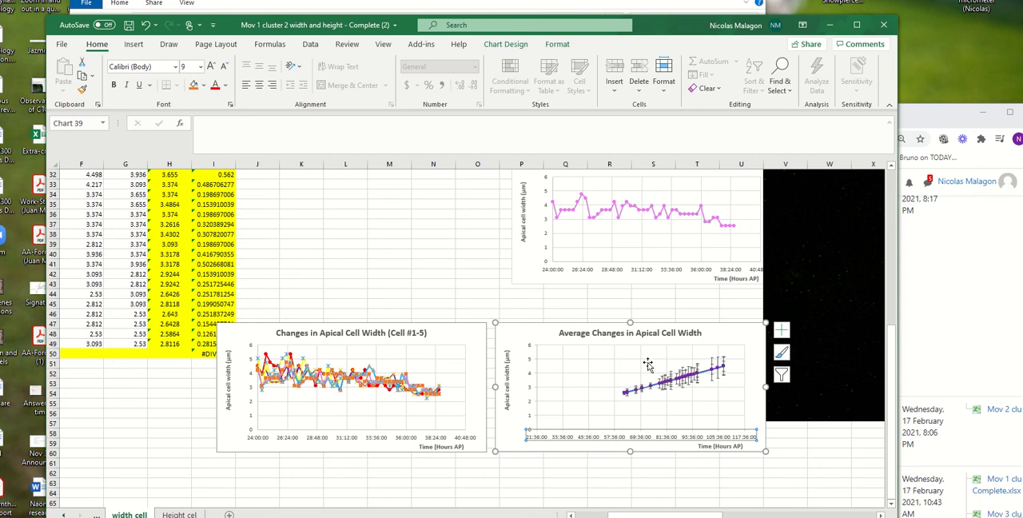
mouse_move(636, 406)
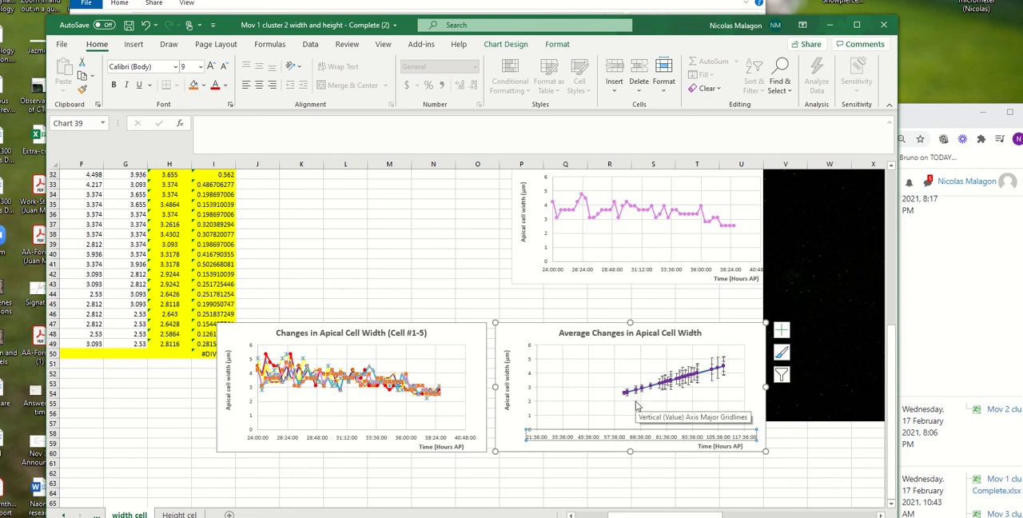
mouse_move(581, 428)
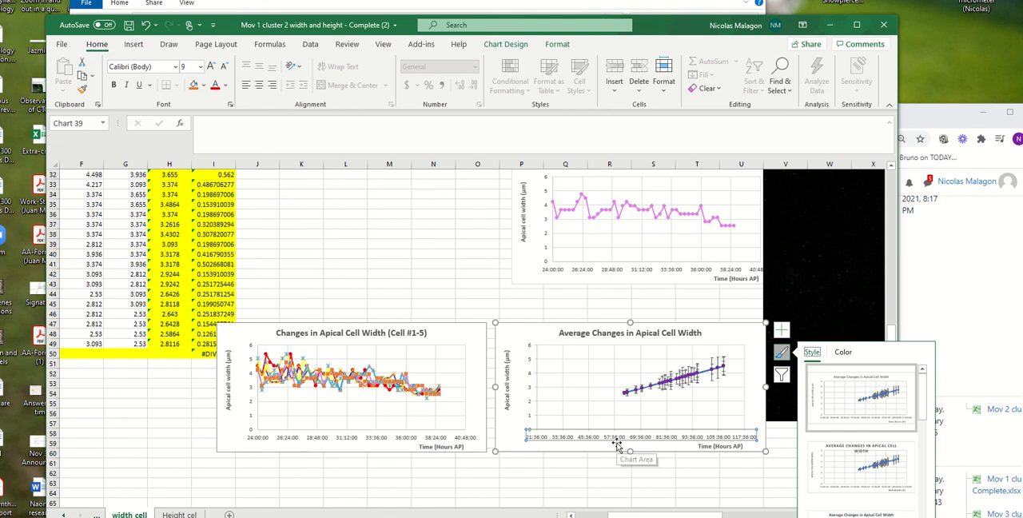
mouse_move(615, 444)
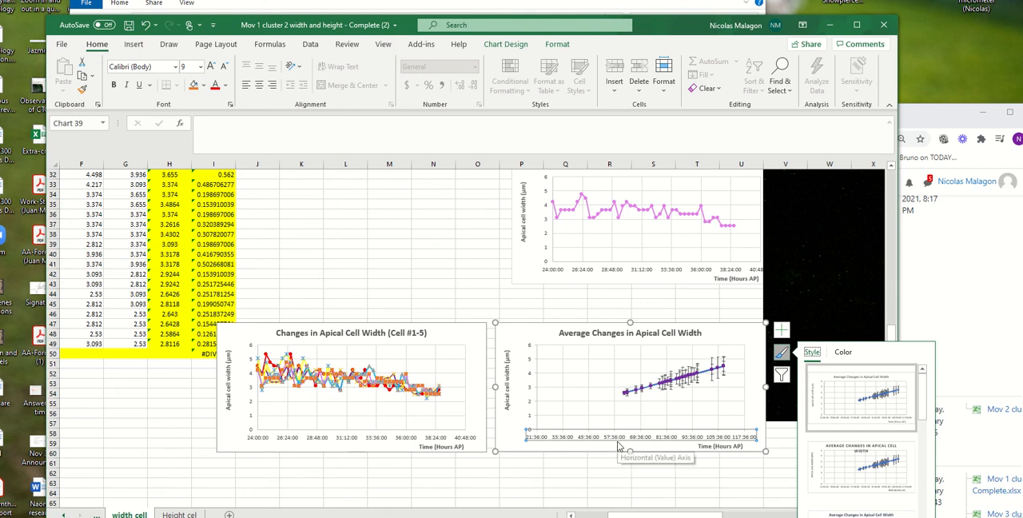
mouse_move(649, 396)
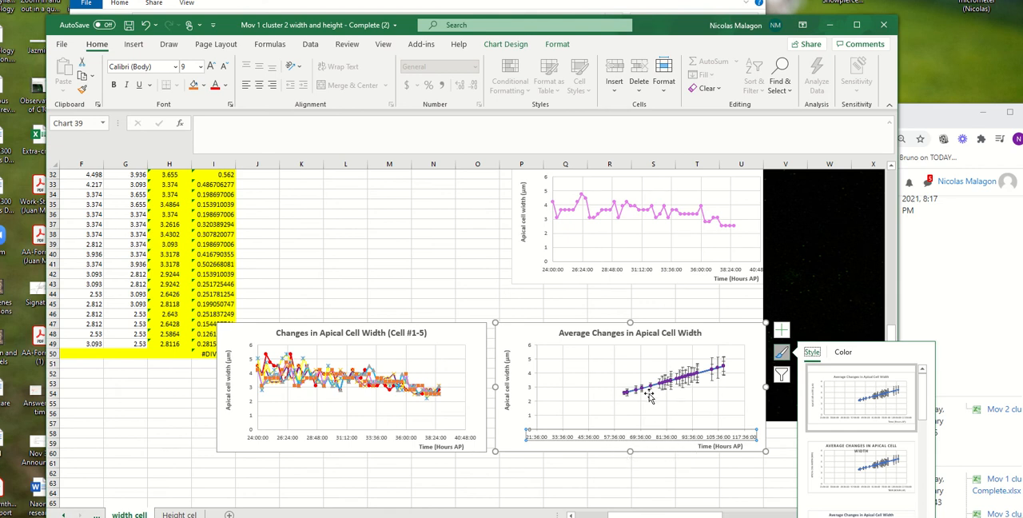
mouse_move(652, 445)
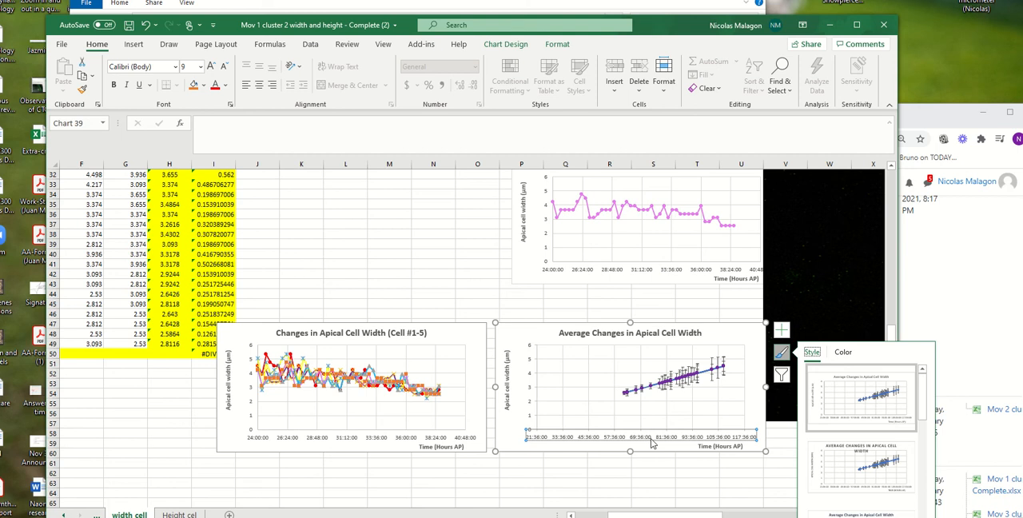
mouse_move(638, 384)
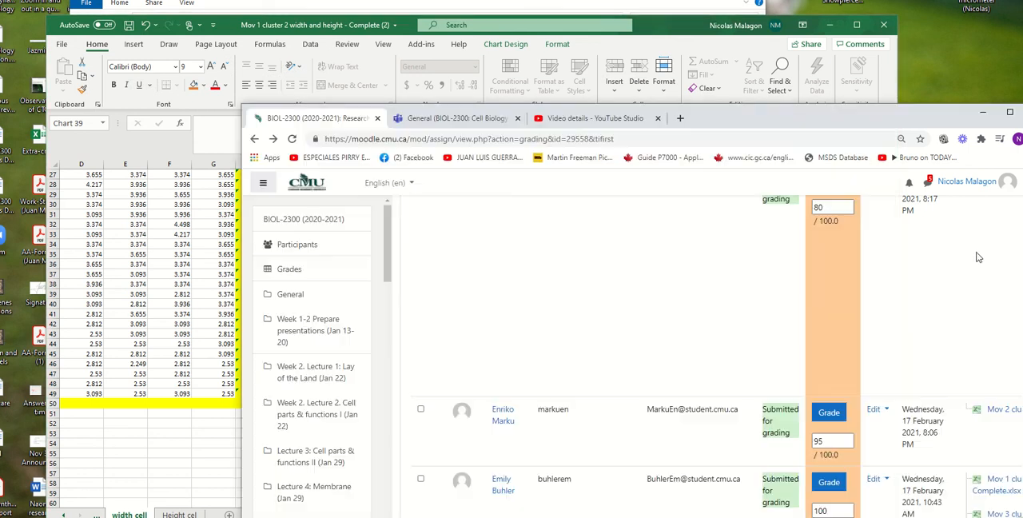
Step: Scroll the Moodle grading list toward the next Mov 3 cluster 2 submission
scroll(down, 3)
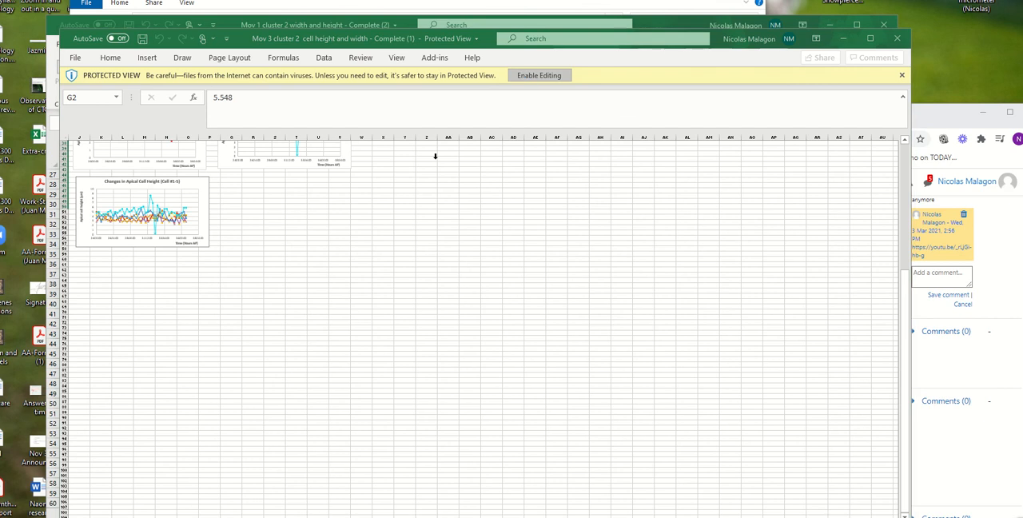
Step: Enable editing on the Mov 3 height workbook and move down to the Cell #1-5 chart
click(538, 75)
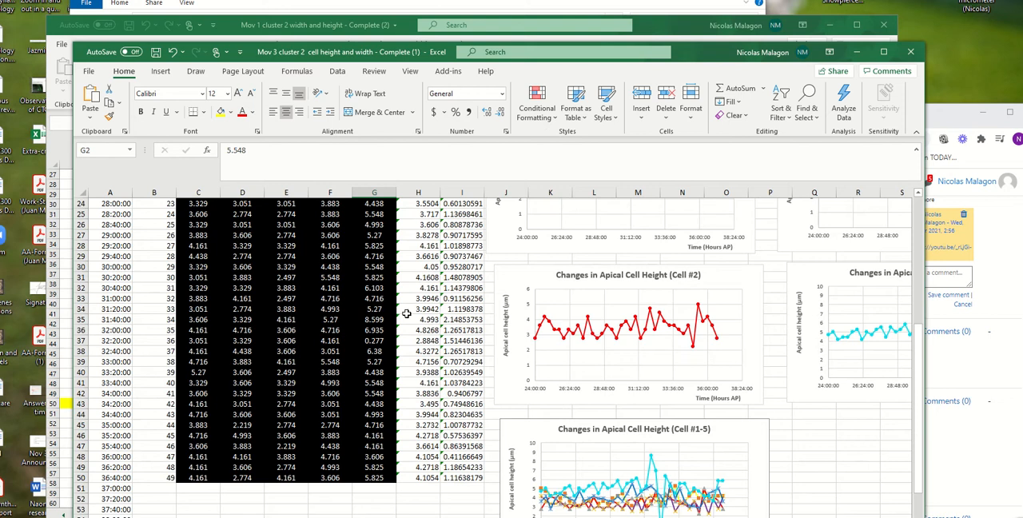
scroll(down, 3)
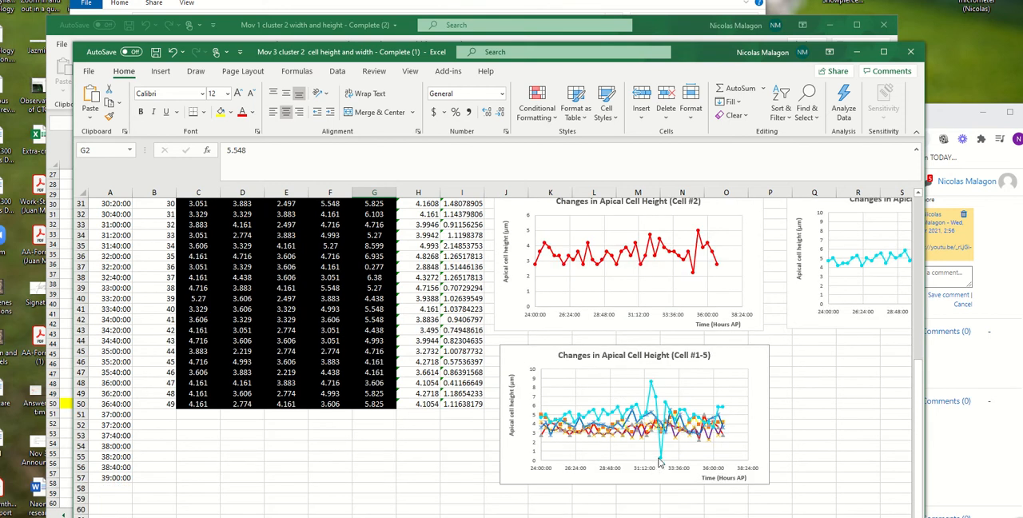
mouse_move(662, 463)
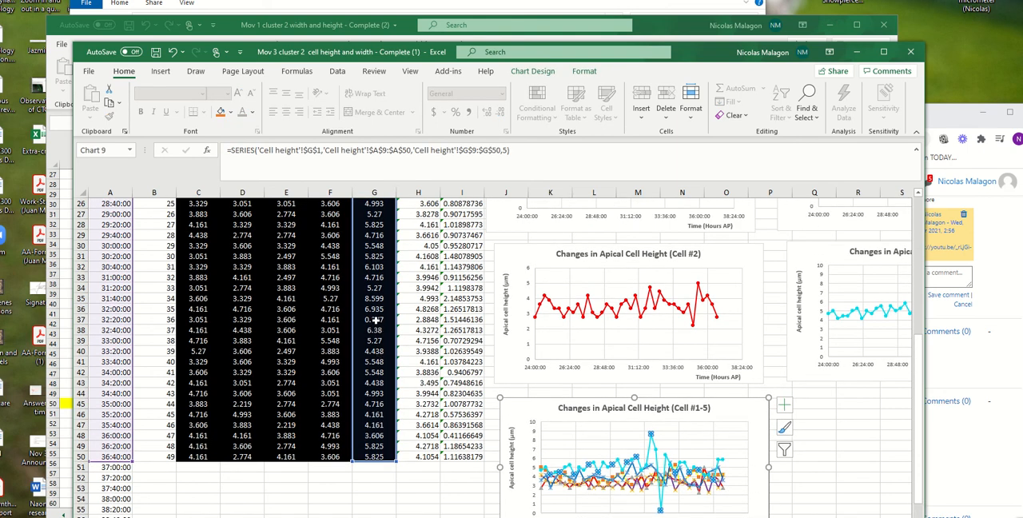
Step: Inspect the 0.277 outlier in cell G37 of the height data
click(374, 320)
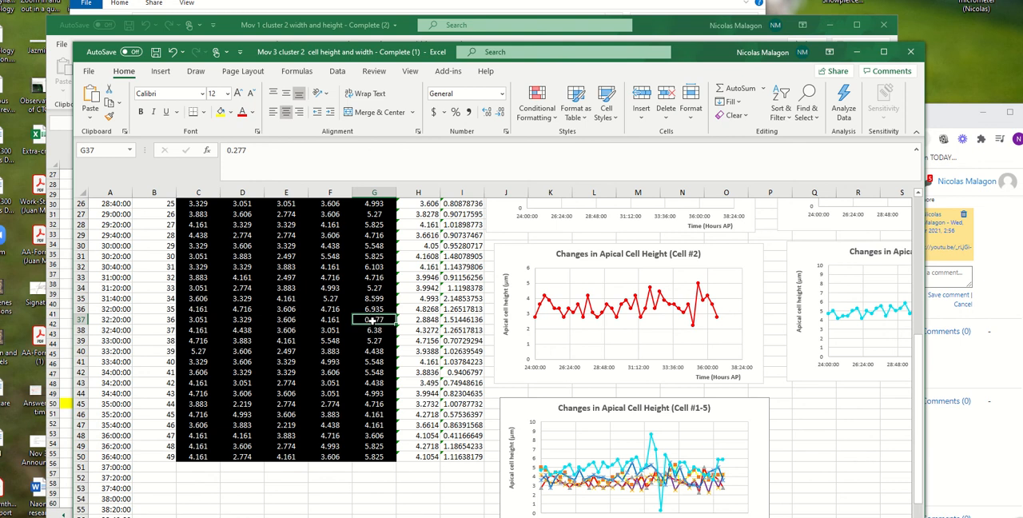
mouse_move(375, 326)
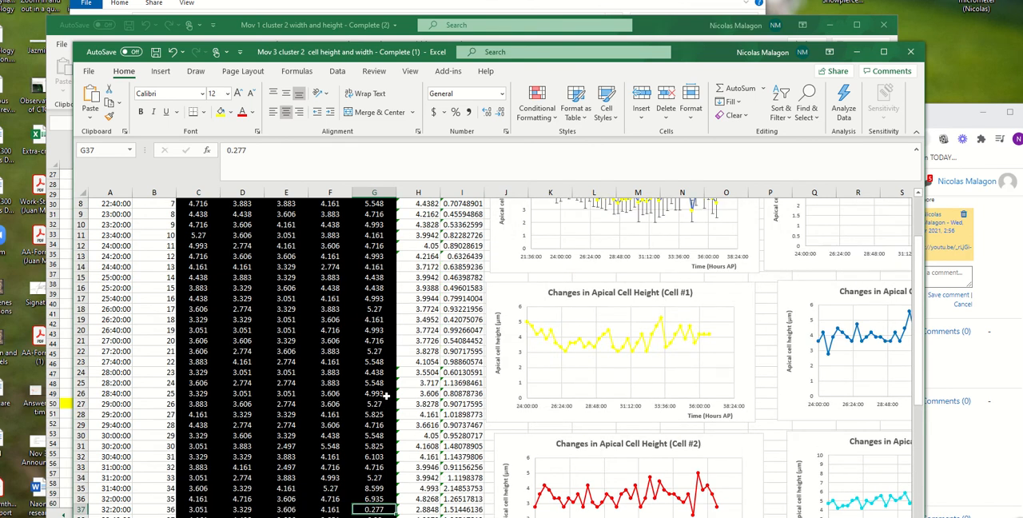
scroll(down, 3)
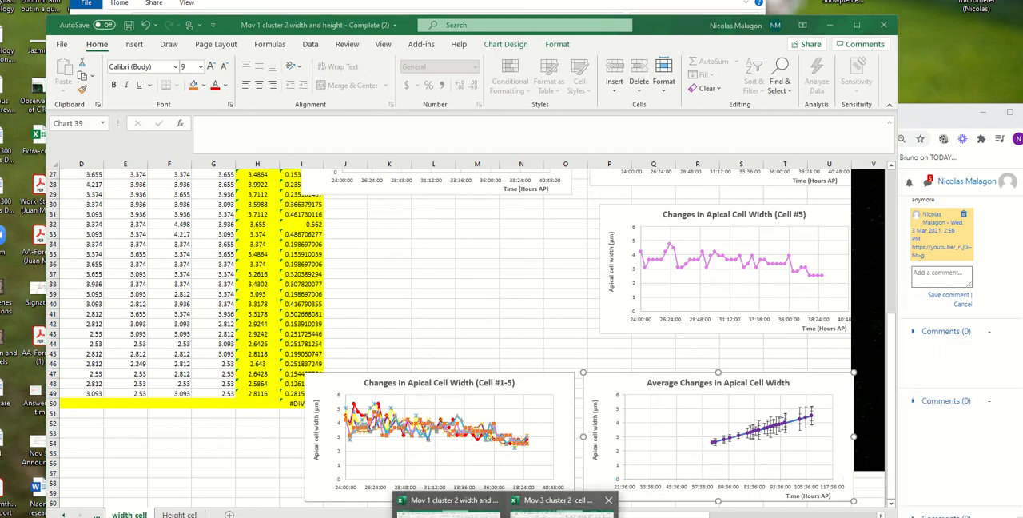
Step: Bring the Mov 3 cluster 2 height workbook back to front to view its cell height charts
click(556, 499)
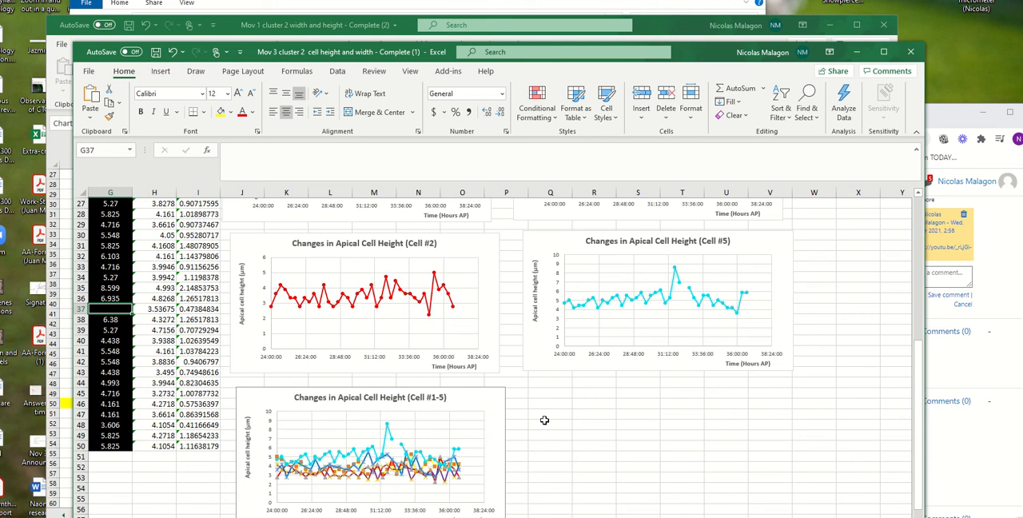
scroll(down, 3)
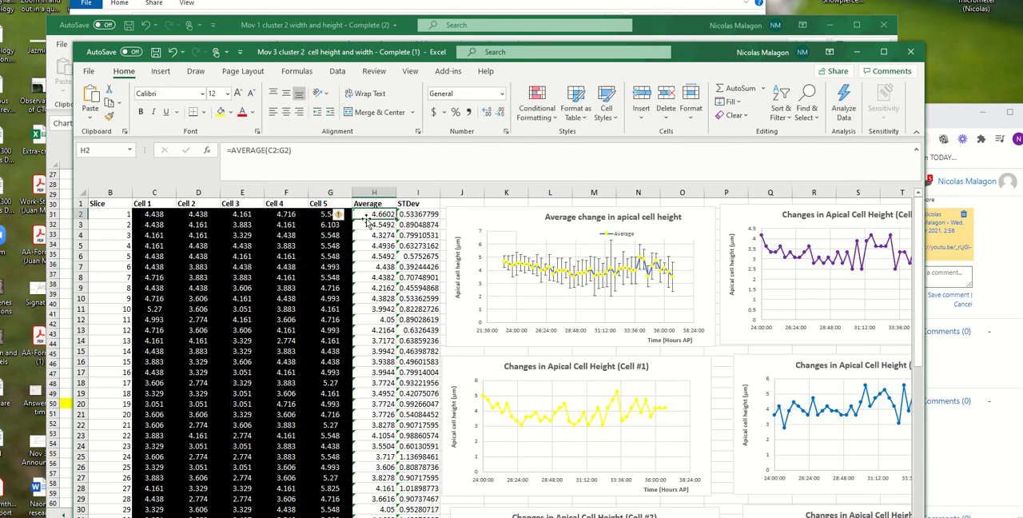
click(417, 214)
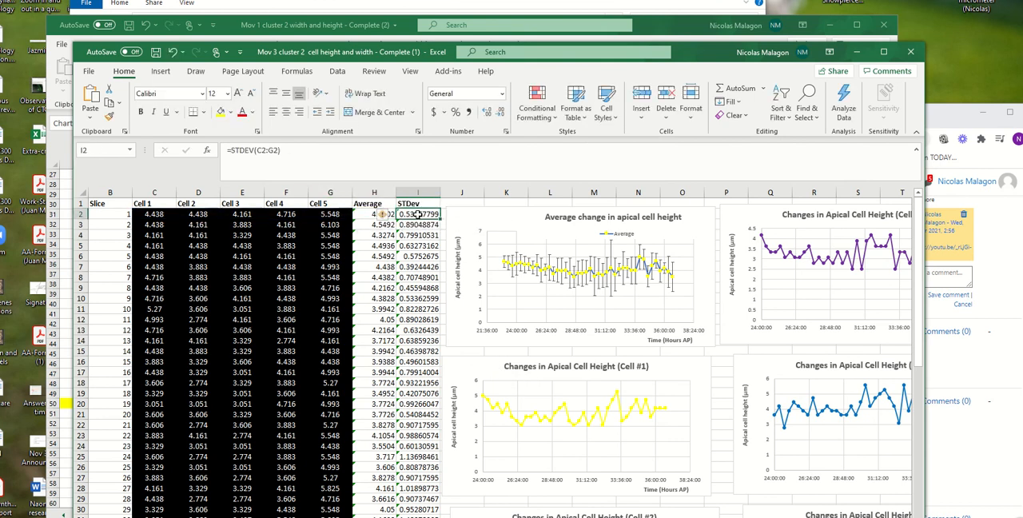
mouse_move(623, 275)
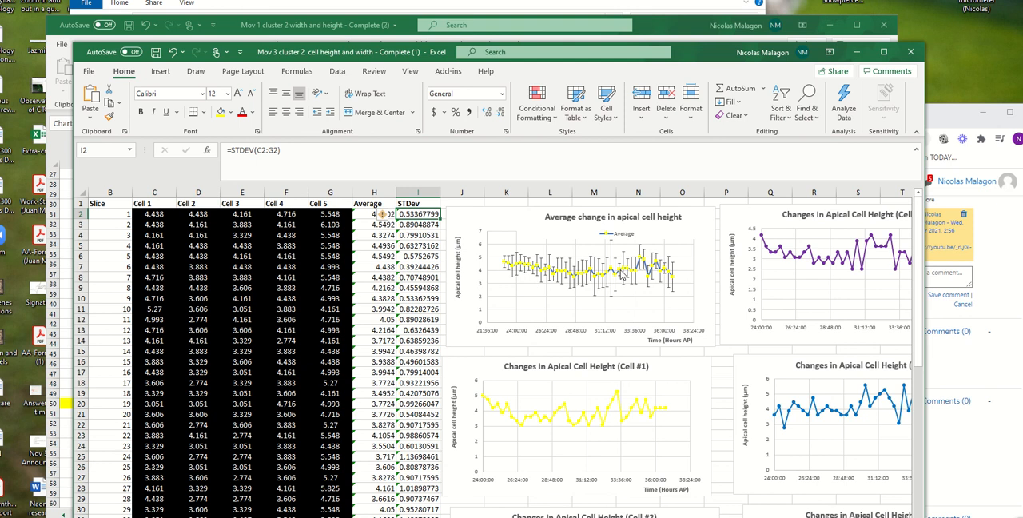
mouse_move(697, 284)
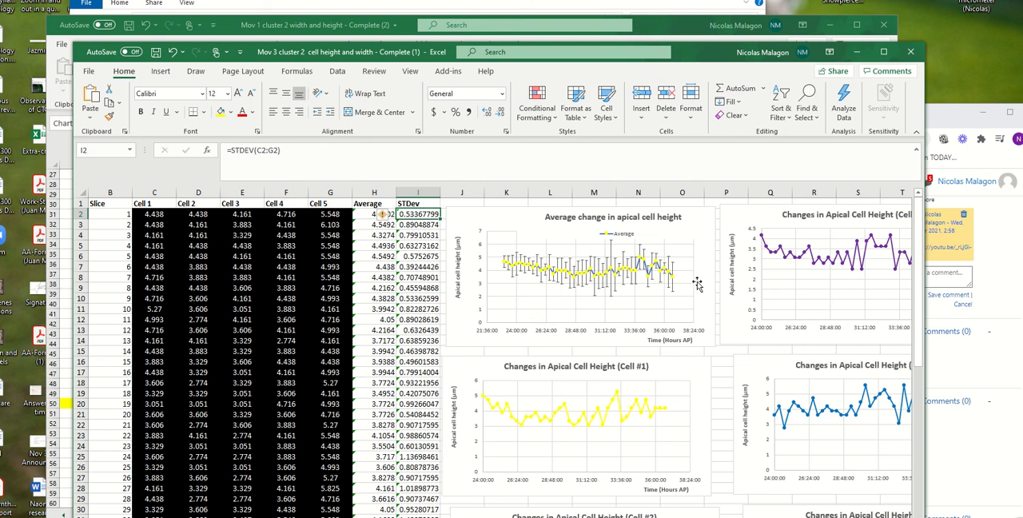
mouse_move(764, 336)
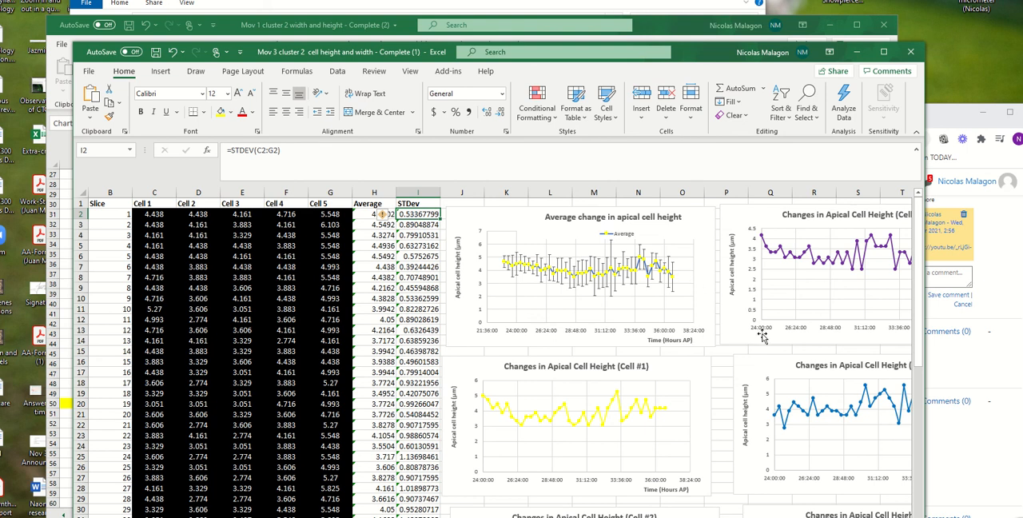
mouse_move(614, 477)
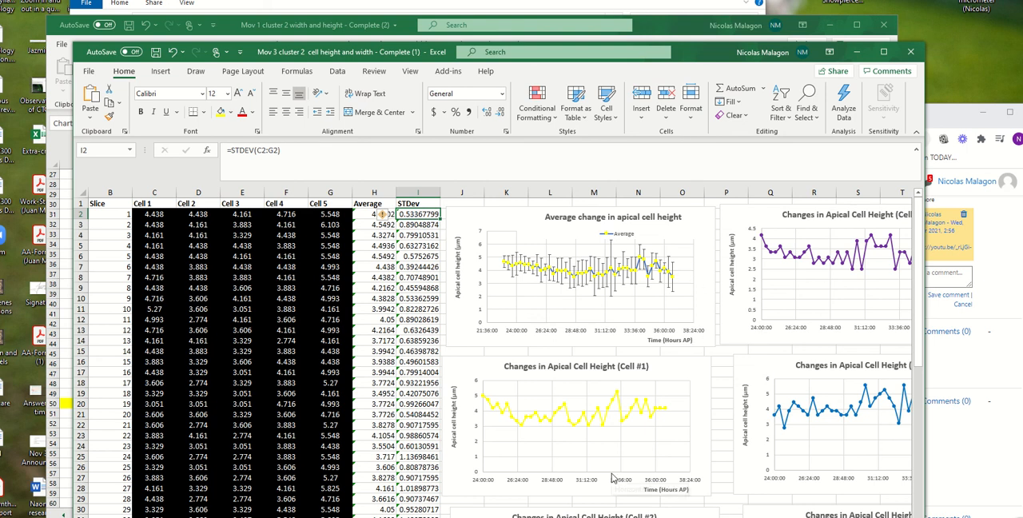
mouse_move(598, 342)
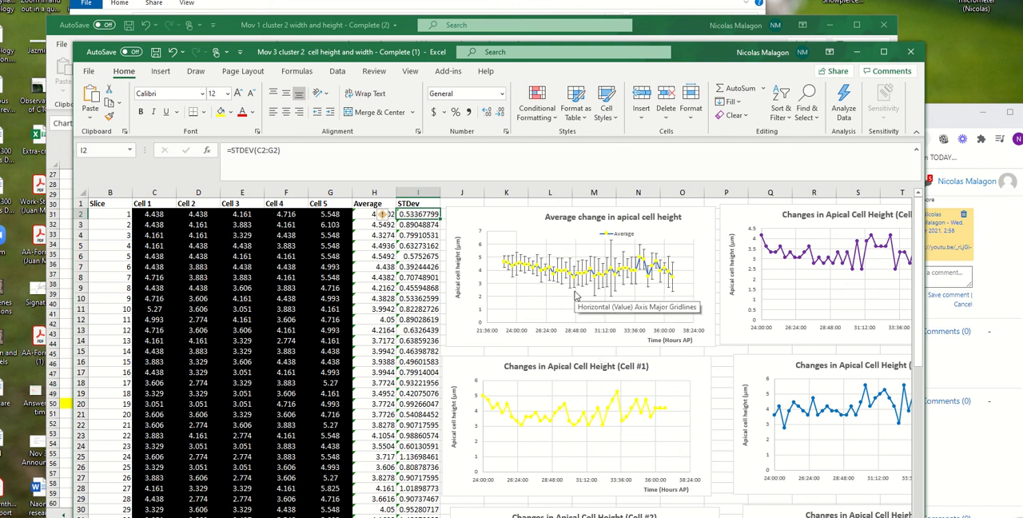
mouse_move(343, 311)
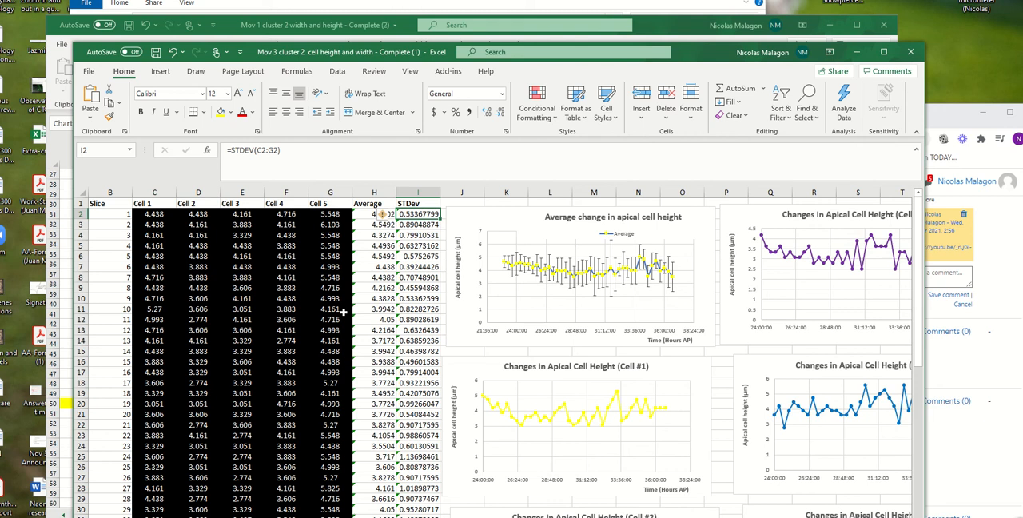
scroll(down, 3)
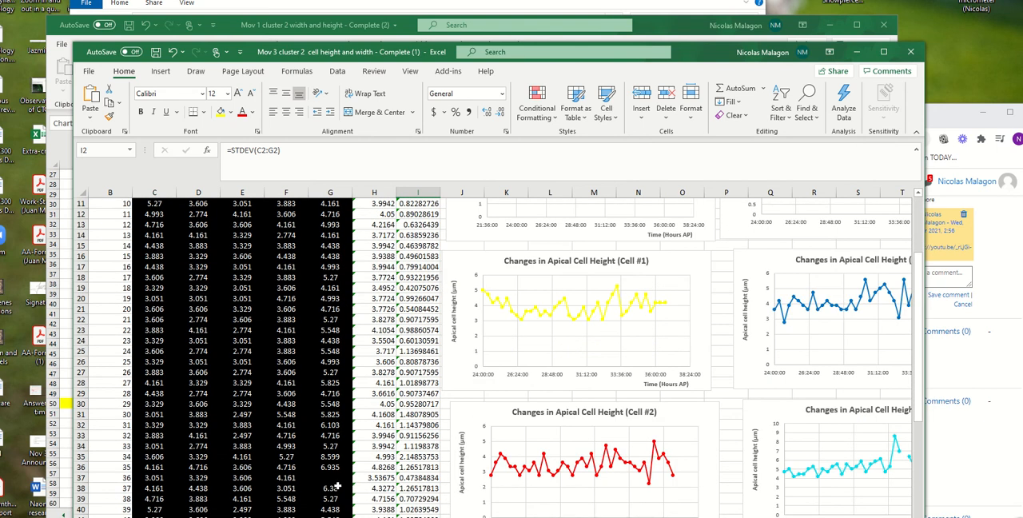
scroll(down, 3)
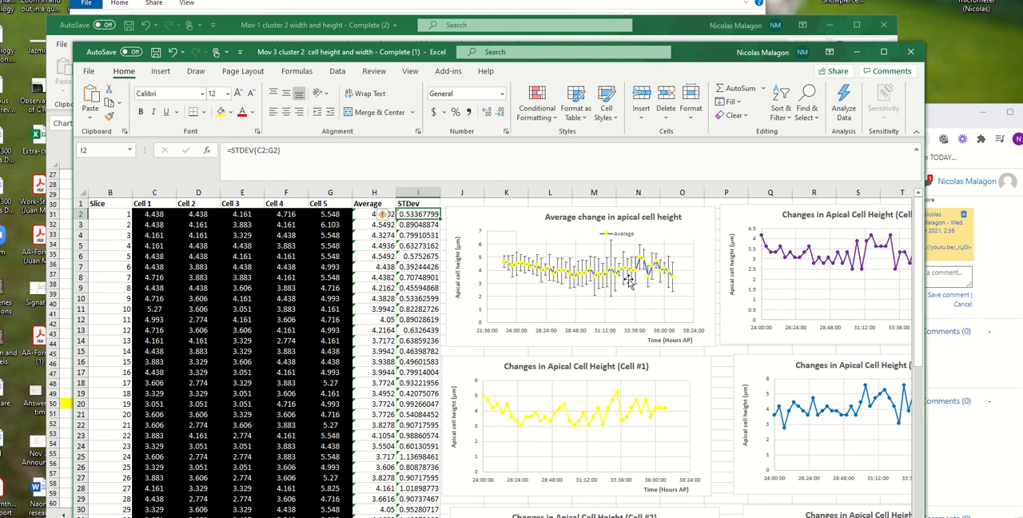
mouse_move(495, 419)
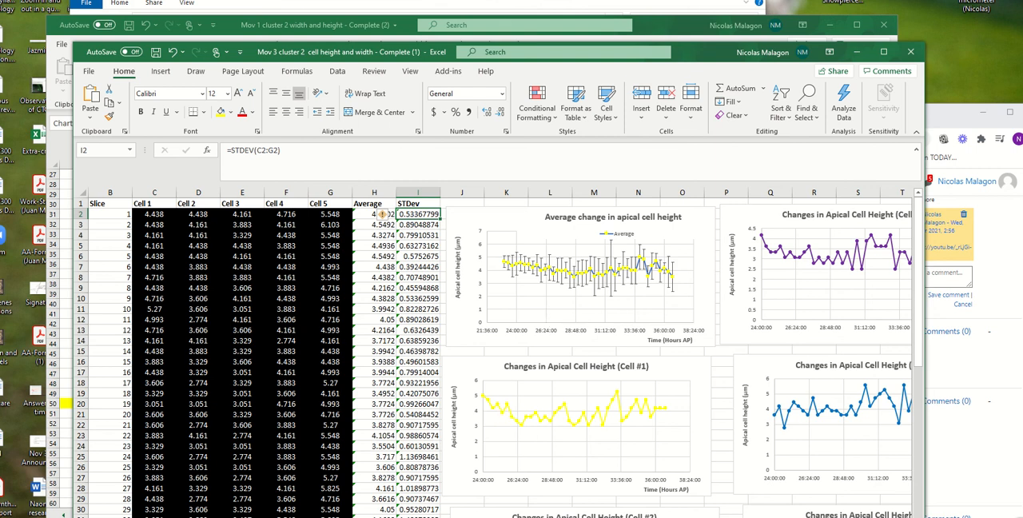
mouse_move(579, 380)
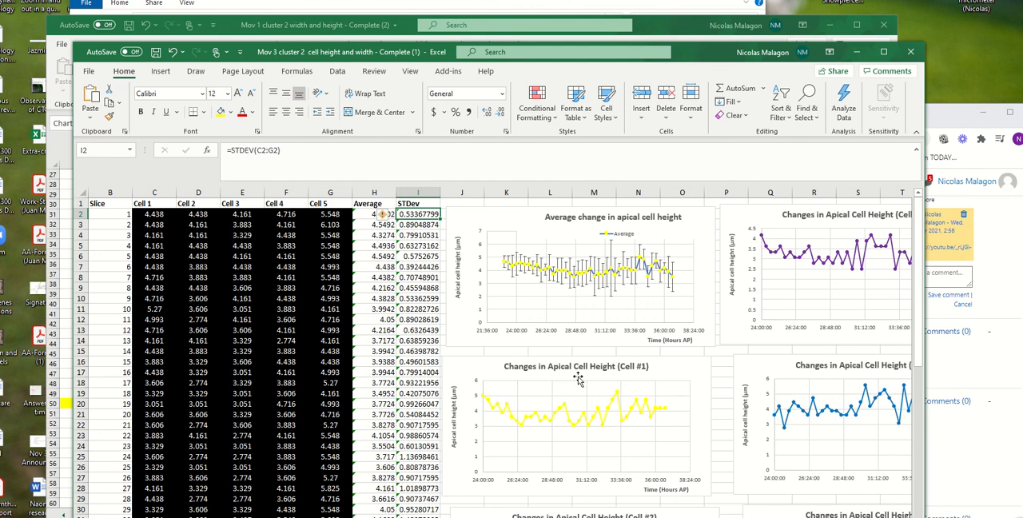
mouse_move(627, 395)
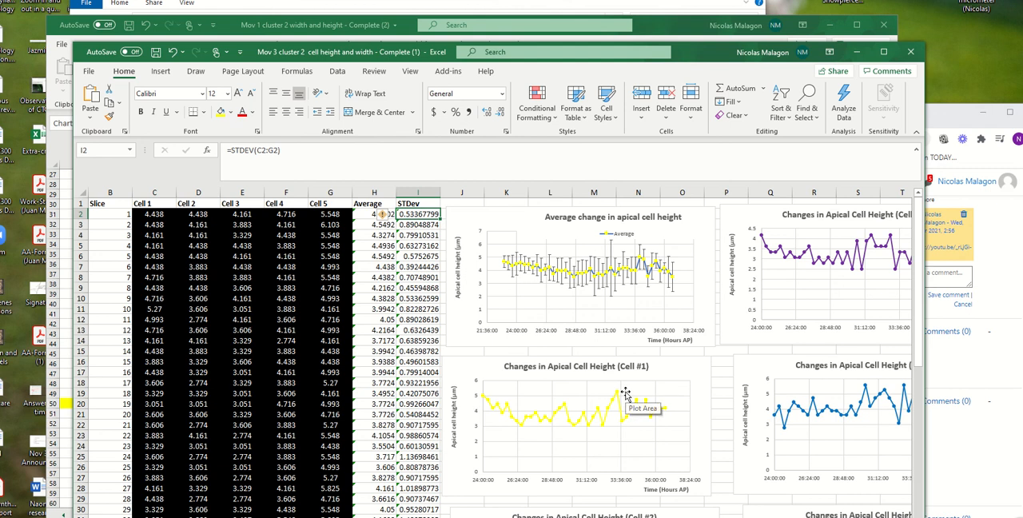
mouse_move(515, 470)
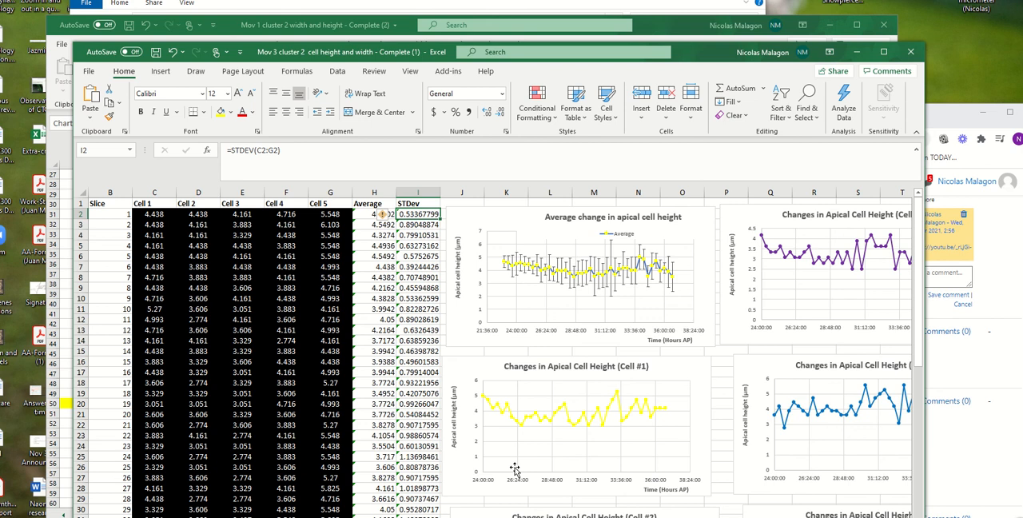
mouse_move(493, 403)
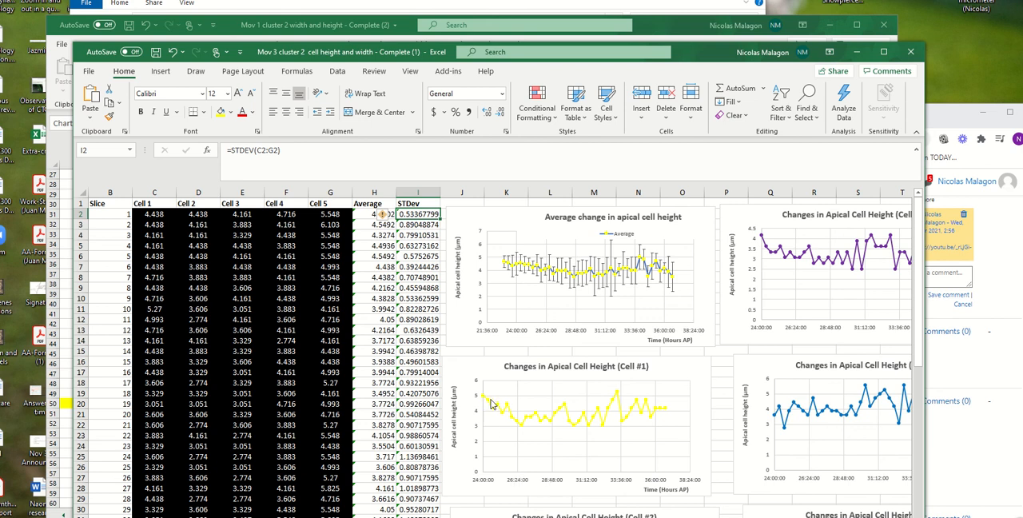
mouse_move(547, 417)
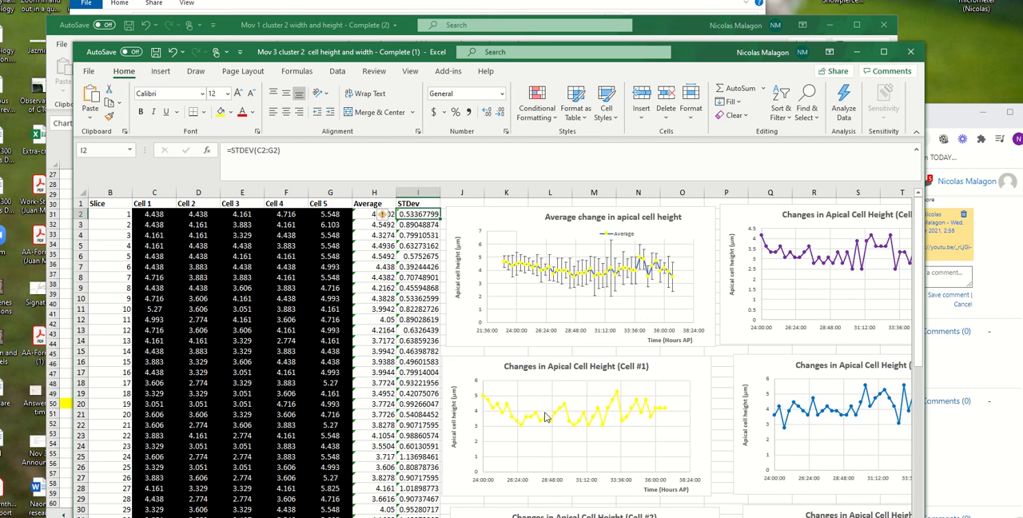